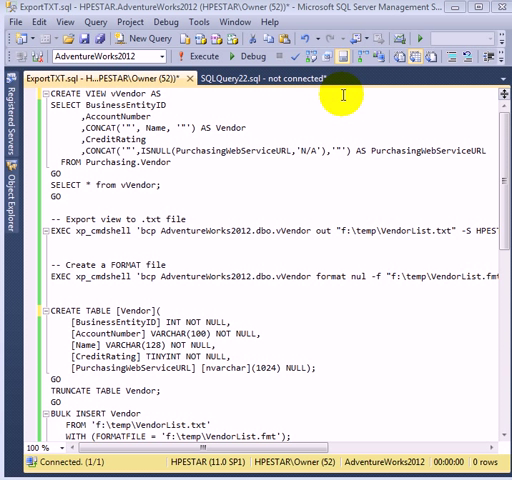
pyautogui.moveTo(366, 138)
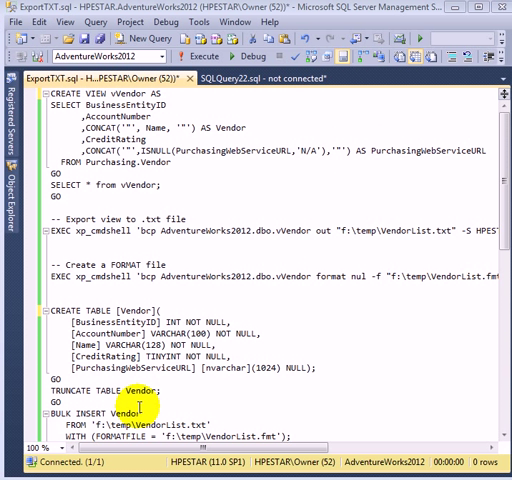
pyautogui.moveTo(184, 396)
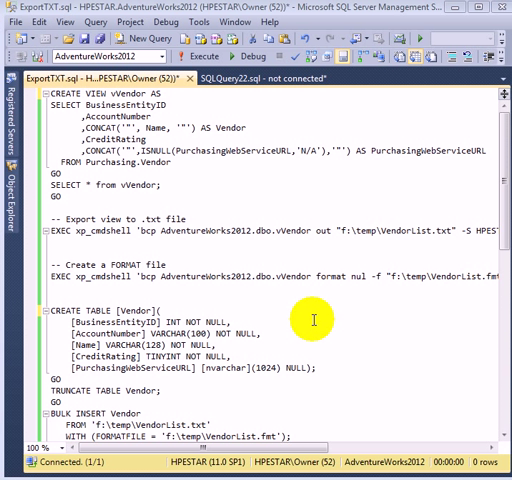
pyautogui.moveTo(208, 196)
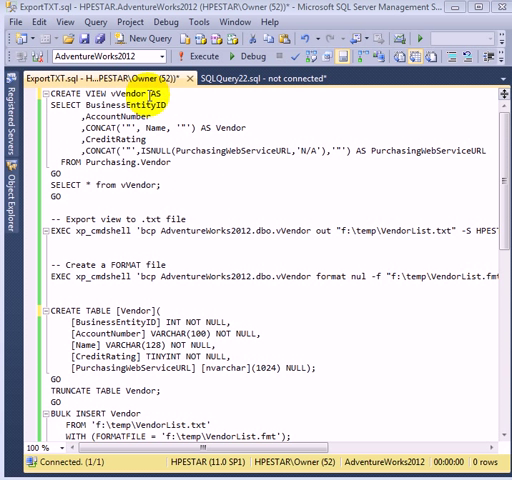
pyautogui.moveTo(186, 178)
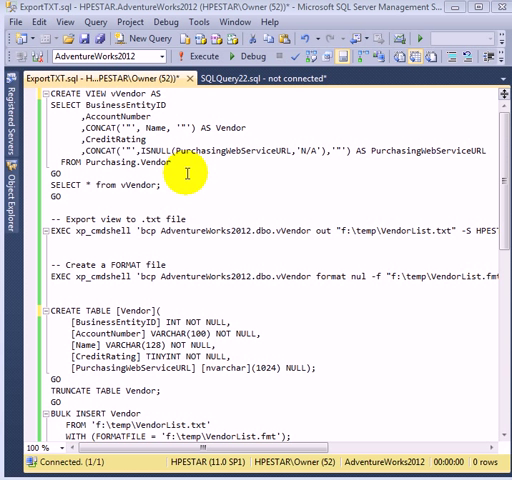
pyautogui.moveTo(218, 192)
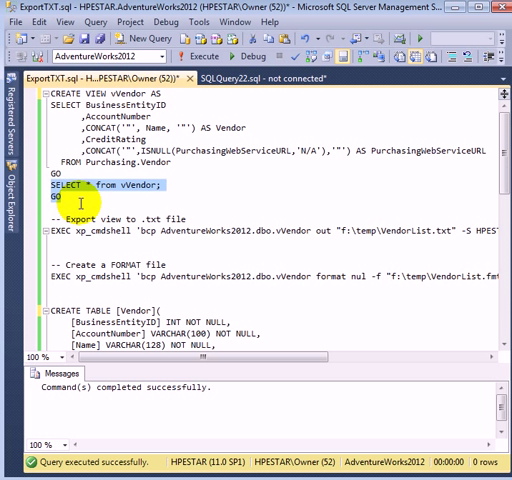
# - Run SELECT * FROM vVendor and scroll the Results grid through quoted names and N/A websites
pyautogui.click(196, 52)
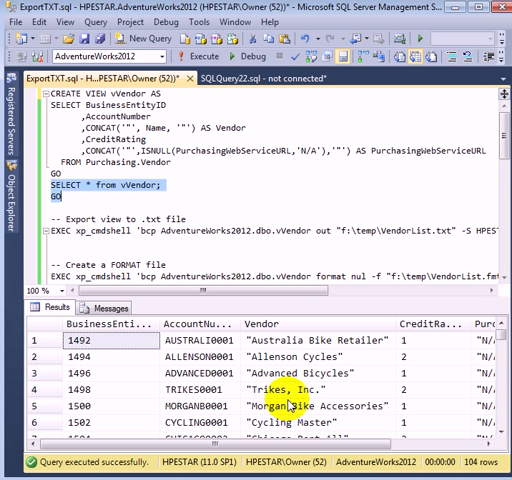
pyautogui.moveTo(288, 404)
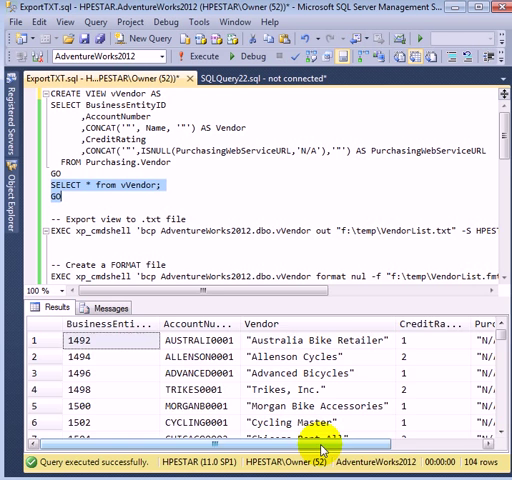
pyautogui.hscroll(3)
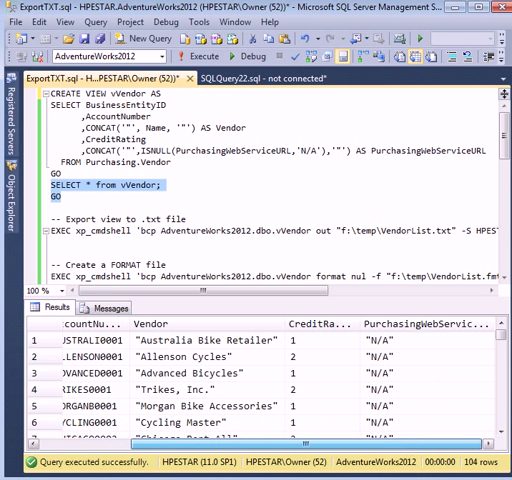
pyautogui.scroll(-3)
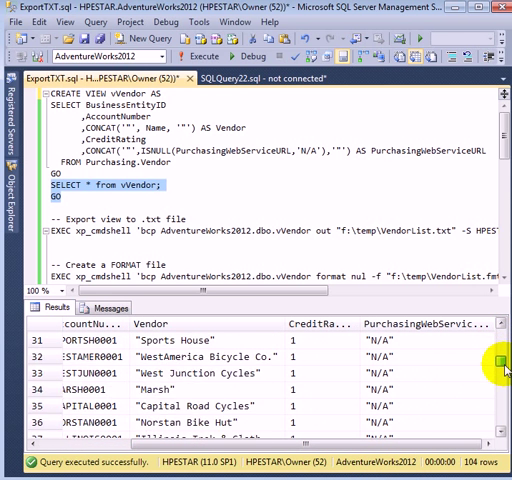
pyautogui.scroll(-3)
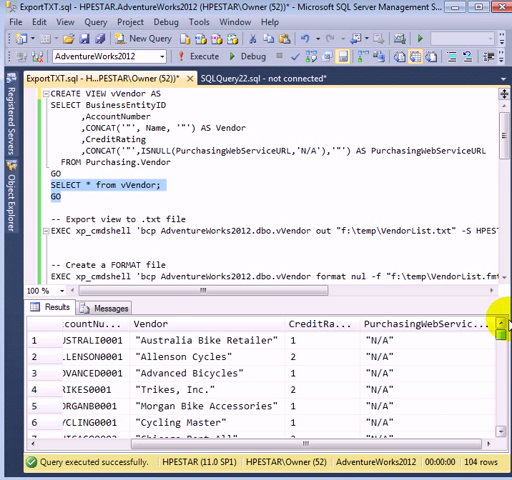
pyautogui.hscroll(-3)
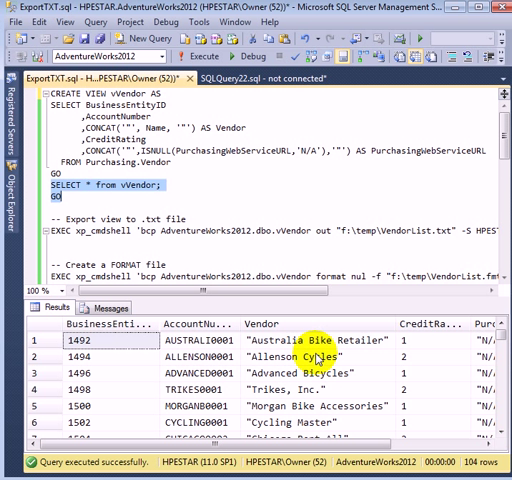
pyautogui.moveTo(336, 296)
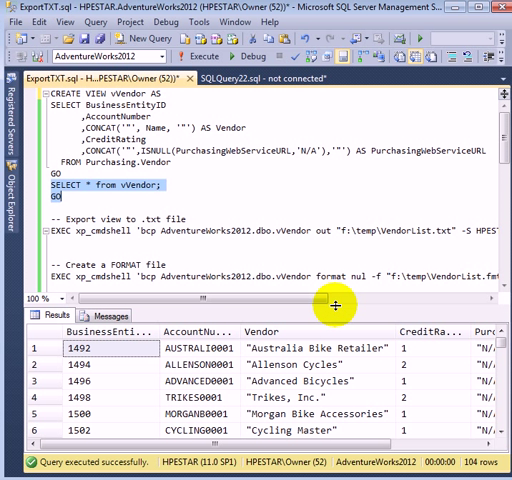
pyautogui.moveTo(286, 226)
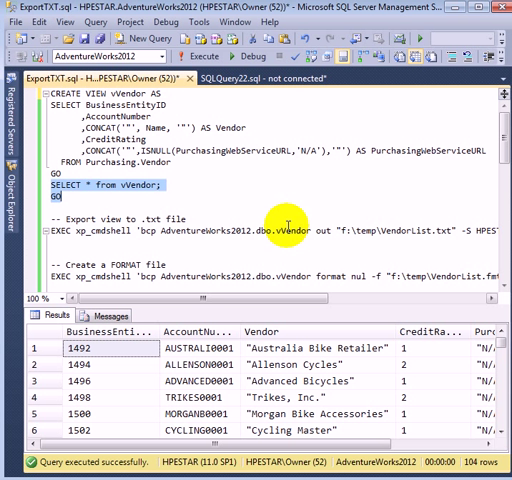
pyautogui.moveTo(272, 208)
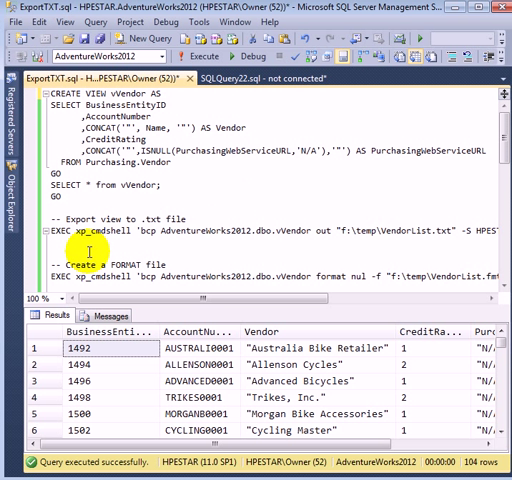
pyautogui.moveTo(190, 234)
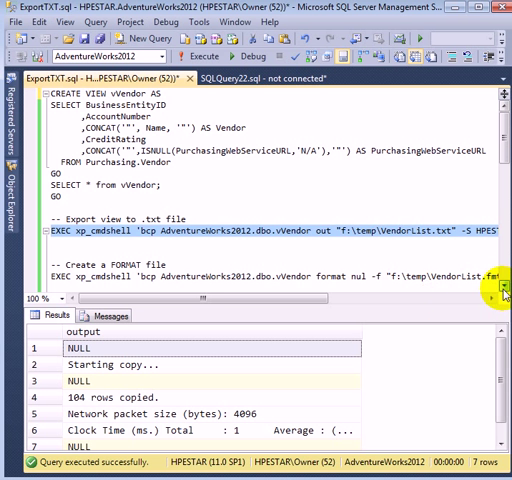
# - Scroll the results confirming bcp copied 104 vVendor rows to f:\temp\VendorList.txt
pyautogui.scroll(-3)
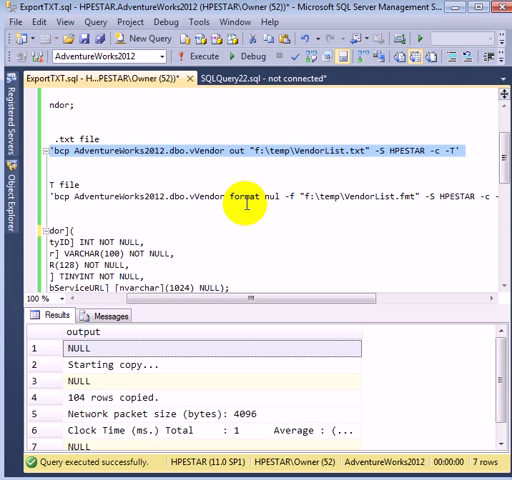
pyautogui.moveTo(384, 198)
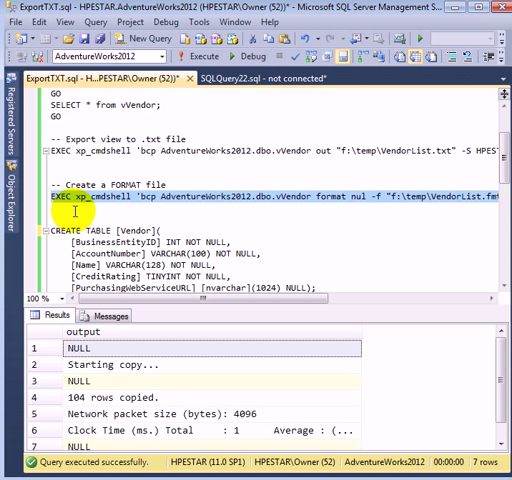
# - Run the xp_cmdshell bcp format nul command creating f:\temp\VendorList.fmt
pyautogui.click(198, 56)
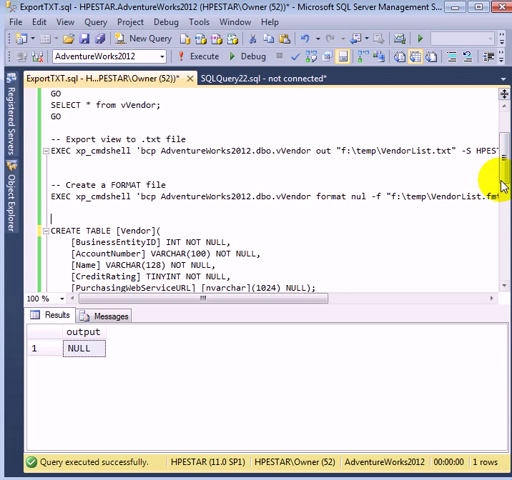
pyautogui.scroll(-3)
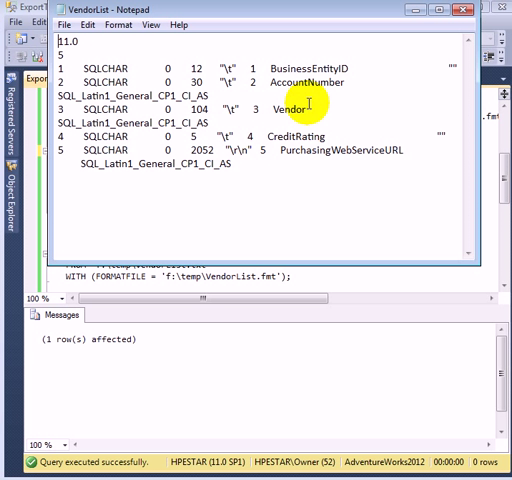
pyautogui.moveTo(306, 186)
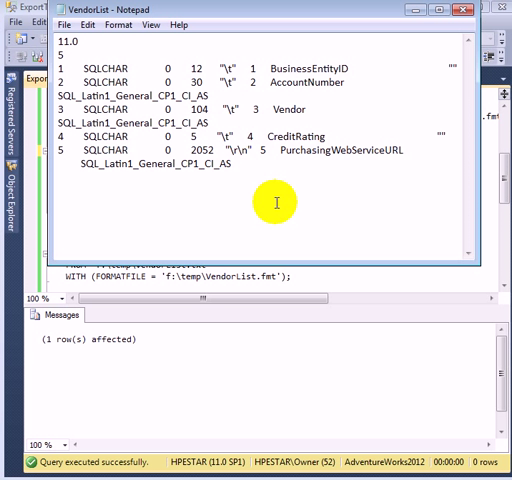
pyautogui.moveTo(264, 120)
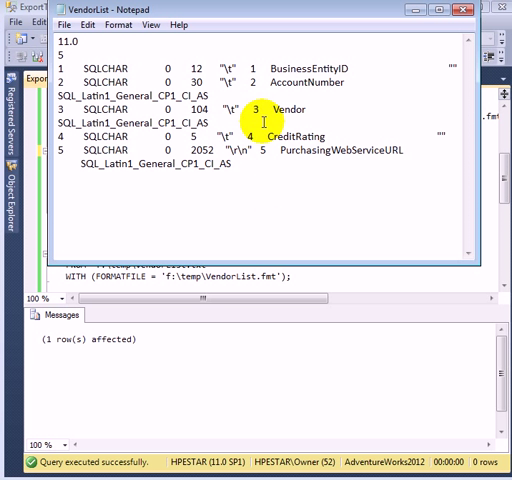
pyautogui.moveTo(290, 202)
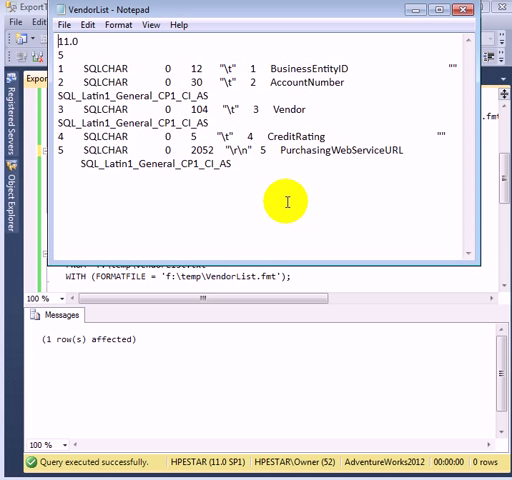
pyautogui.moveTo(288, 200)
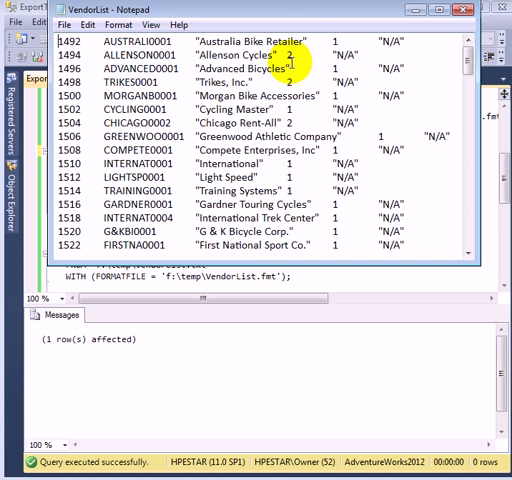
pyautogui.moveTo(412, 178)
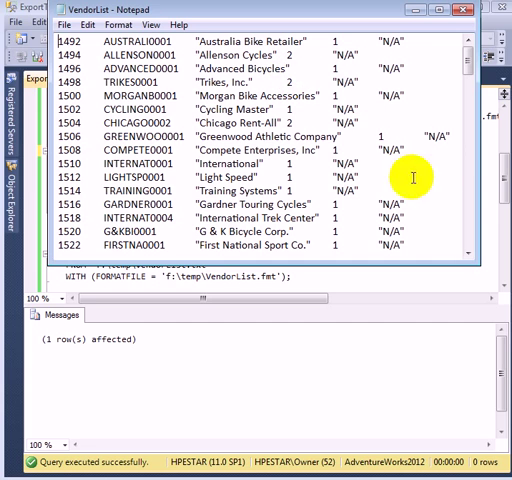
# - Scroll VendorList.txt through later vendor rows with real website addresses, then close it
pyautogui.scroll(-3)
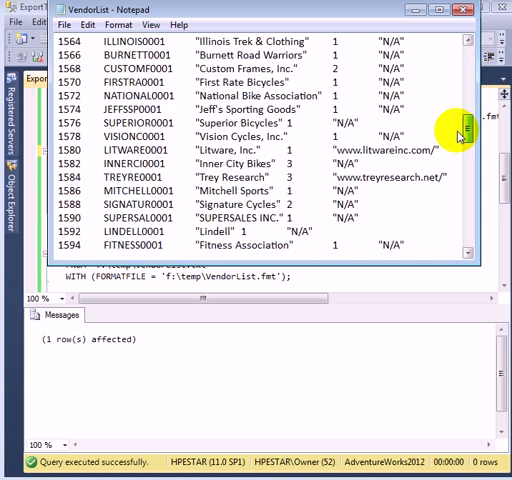
pyautogui.scroll(-3)
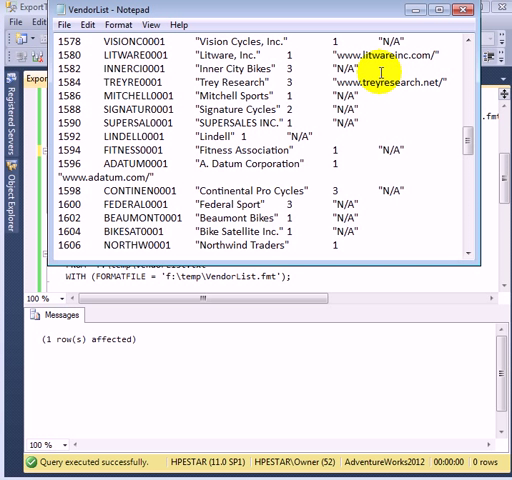
pyautogui.moveTo(400, 124)
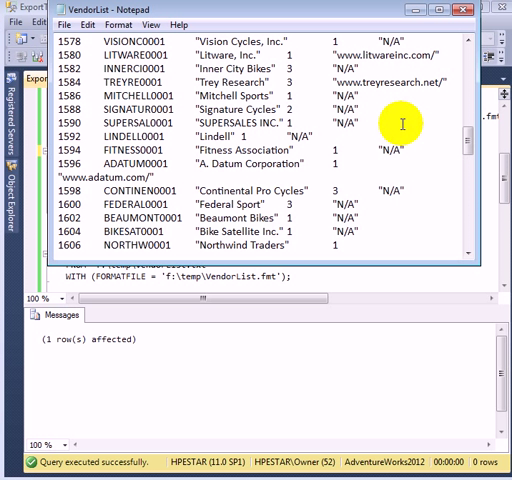
pyautogui.moveTo(428, 146)
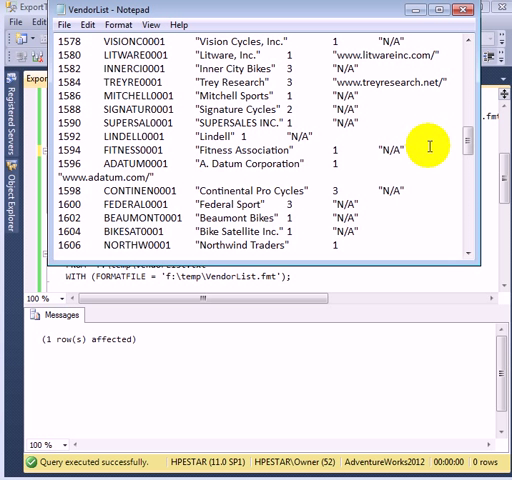
pyautogui.moveTo(490, 42)
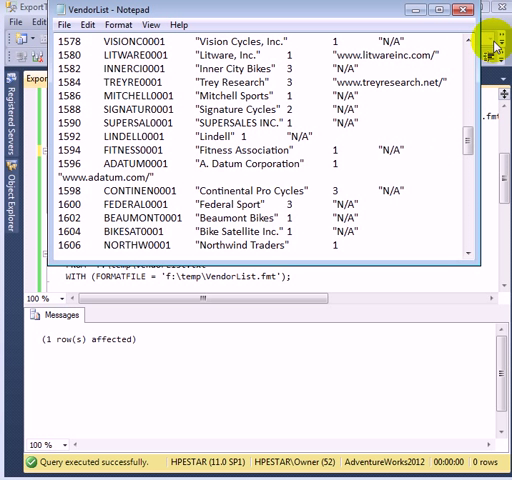
pyautogui.click(448, 8)
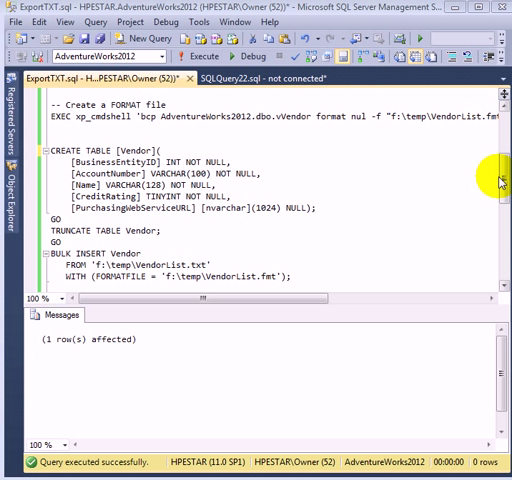
# - Scroll down the script to the SELECT * FROM Vendor query after the BULK INSERT
pyautogui.scroll(-3)
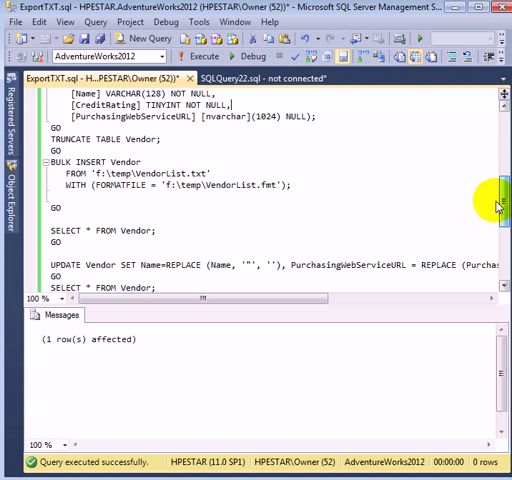
pyautogui.scroll(-3)
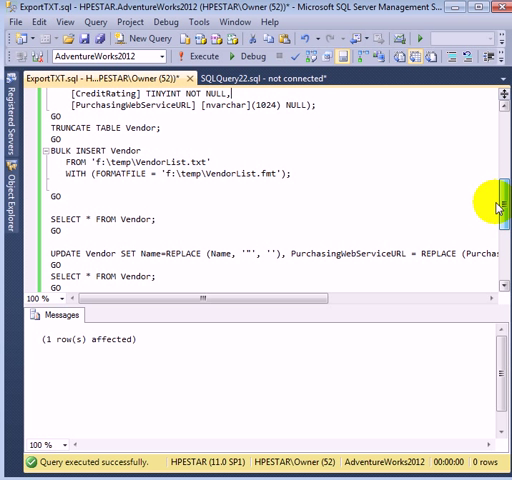
pyautogui.scroll(-3)
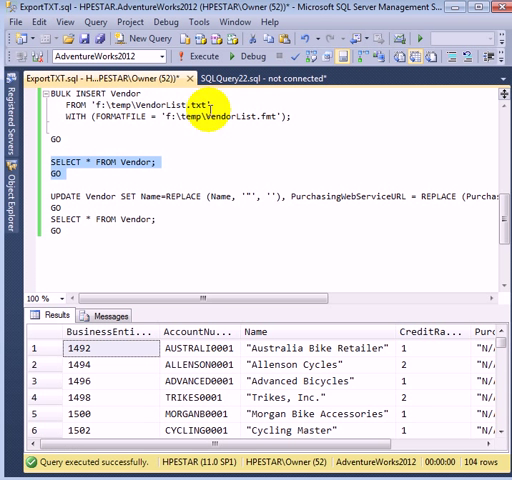
pyautogui.moveTo(182, 460)
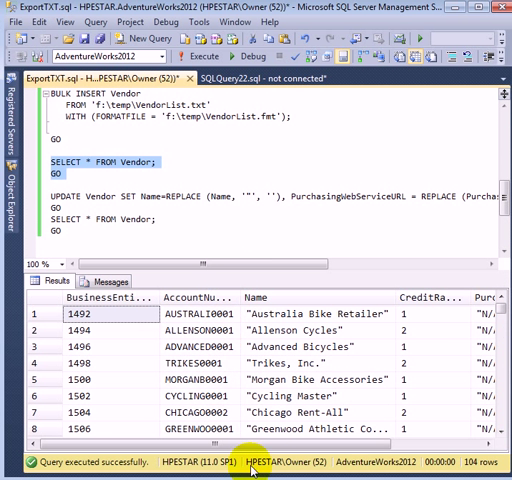
pyautogui.hscroll(3)
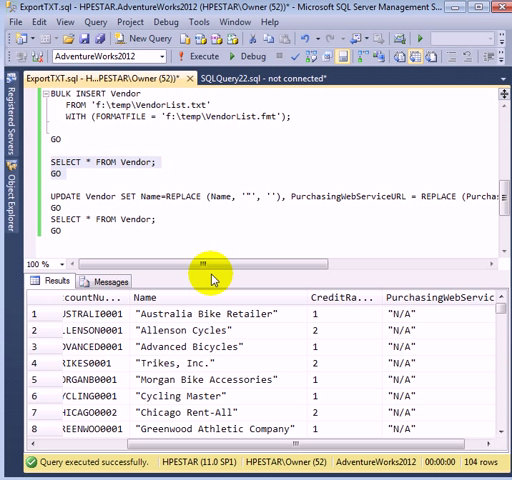
pyautogui.moveTo(208, 272)
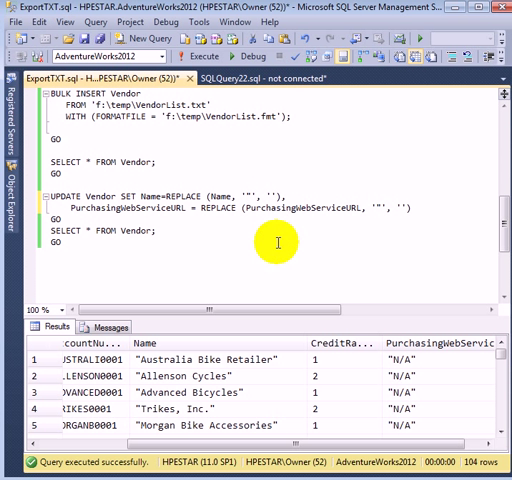
pyautogui.moveTo(280, 232)
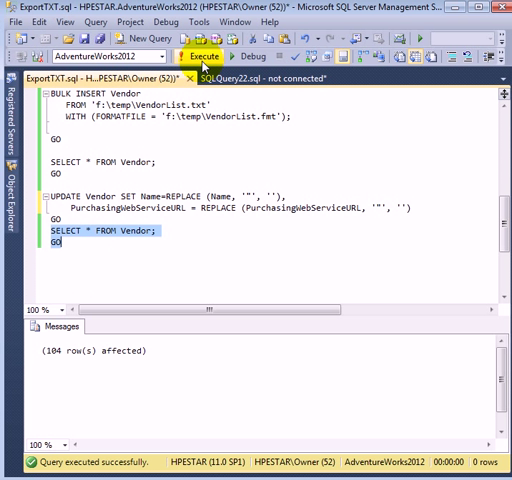
# - Run SELECT * FROM Vendor to confirm the 104 names now appear without double quotes
pyautogui.click(202, 56)
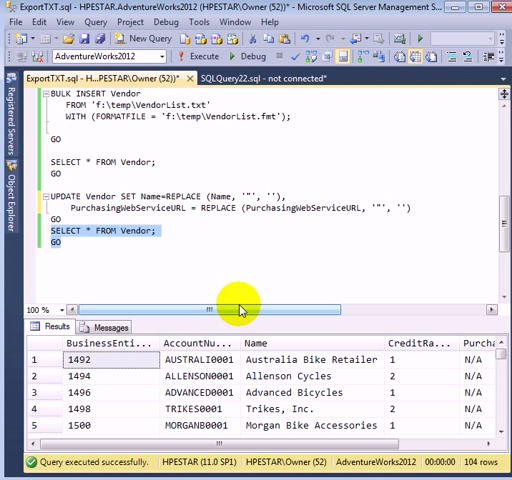